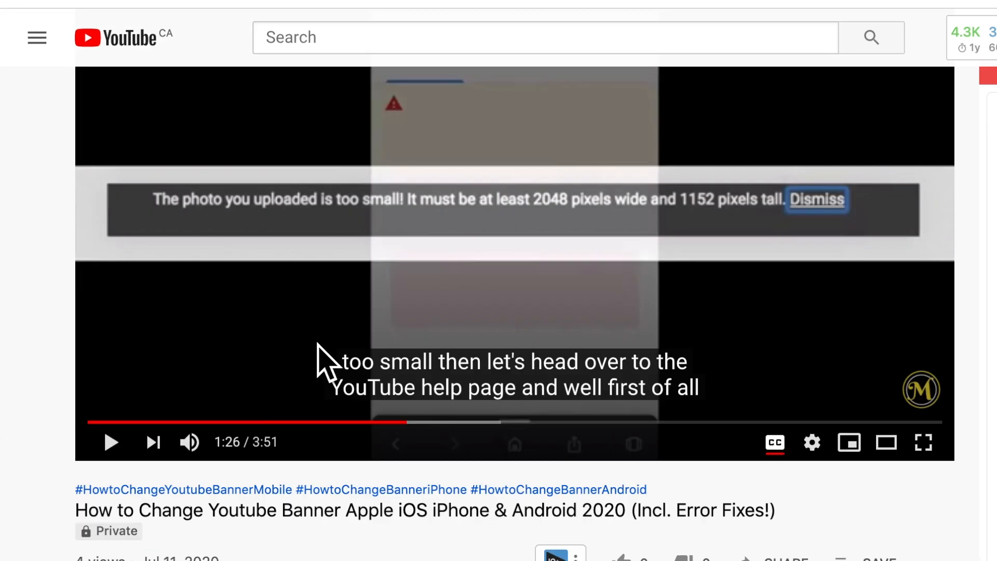
pyautogui.moveTo(551, 422)
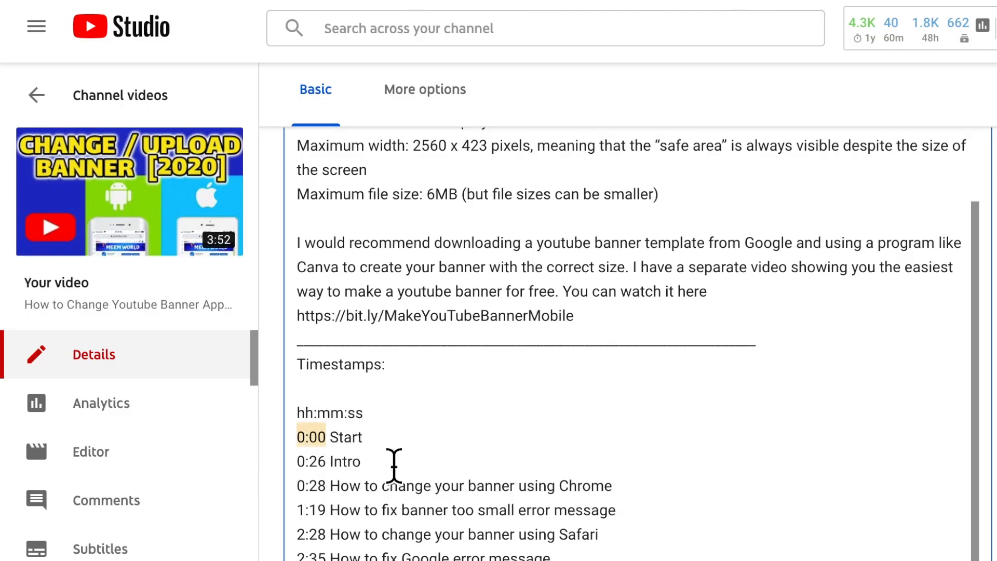
pyautogui.moveTo(318, 474)
pyautogui.write('00:0')
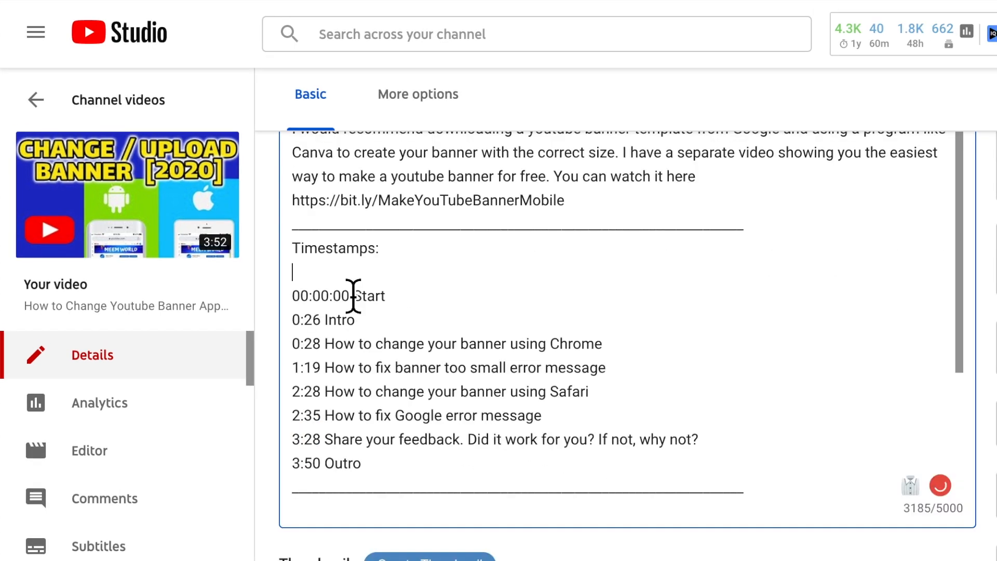
# Note the hh:mm:ss timestamp format, then read through the banner tutorial's description on its watch page
pyautogui.write('hh')
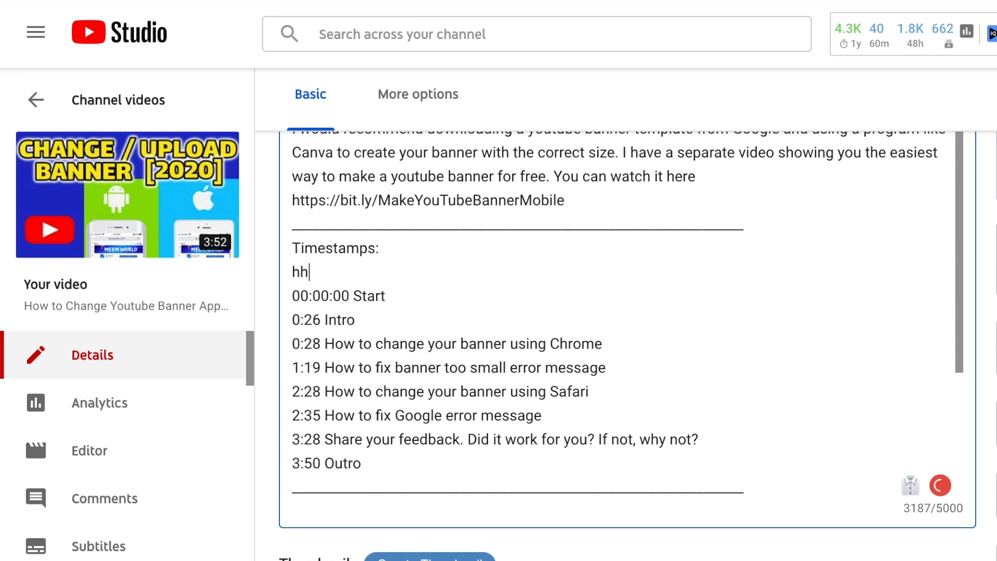
pyautogui.write(':mm')
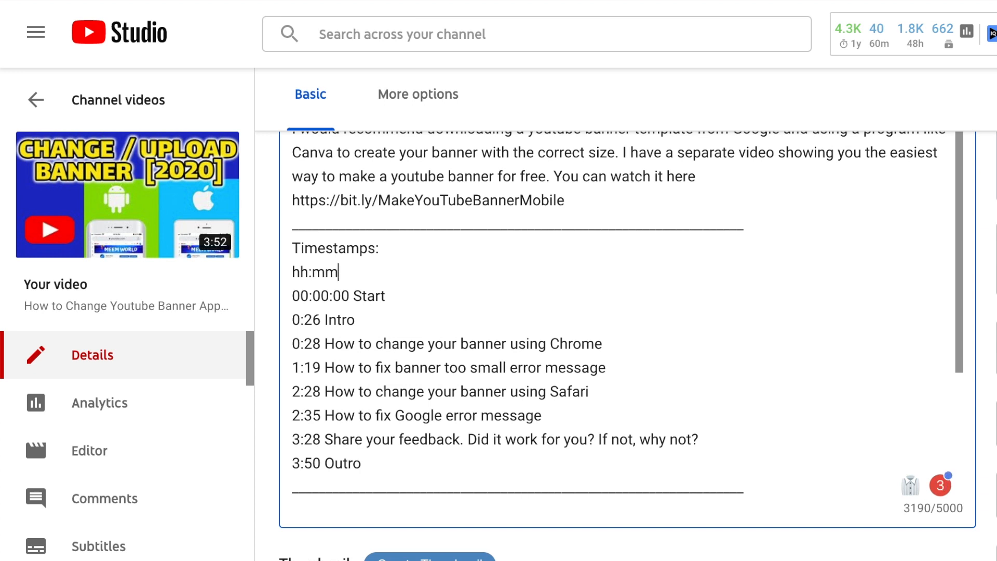
pyautogui.write(':ss')
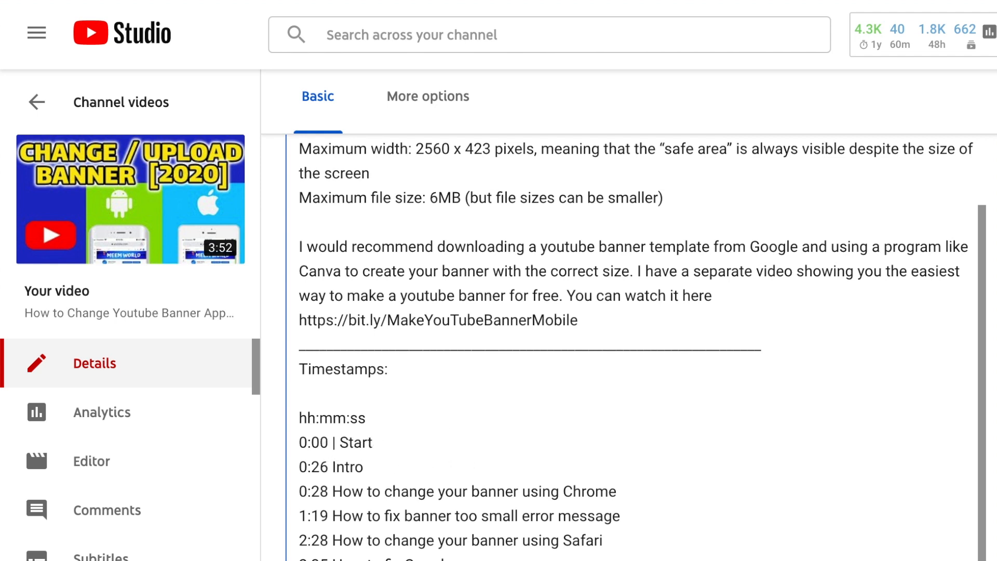
pyautogui.click(333, 442)
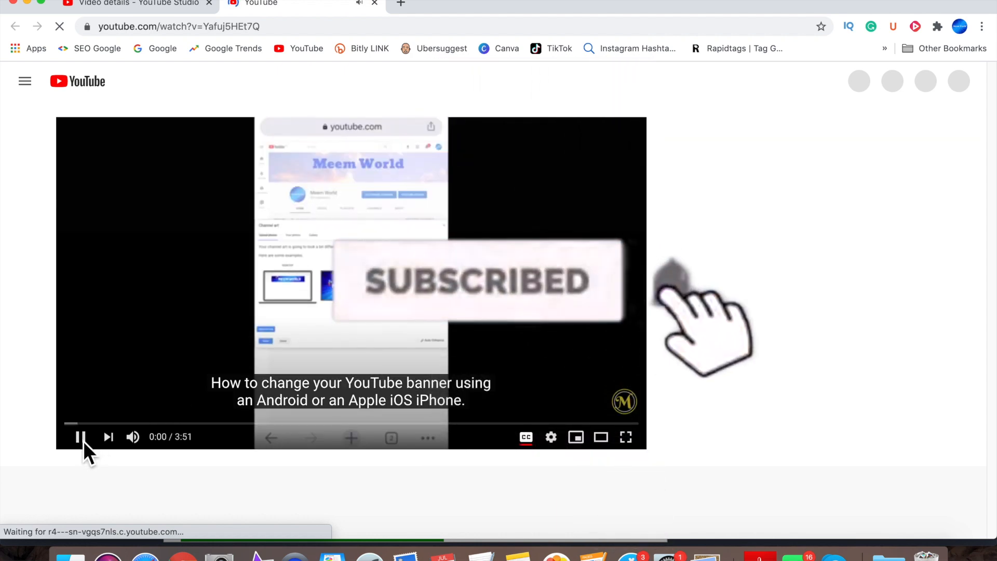
pyautogui.scroll(-3)
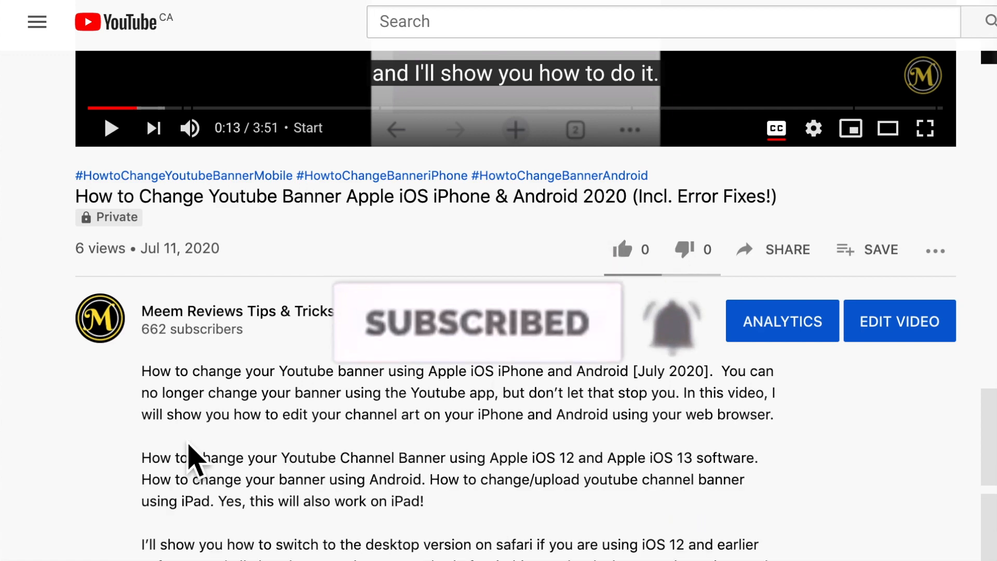
pyautogui.scroll(-3)
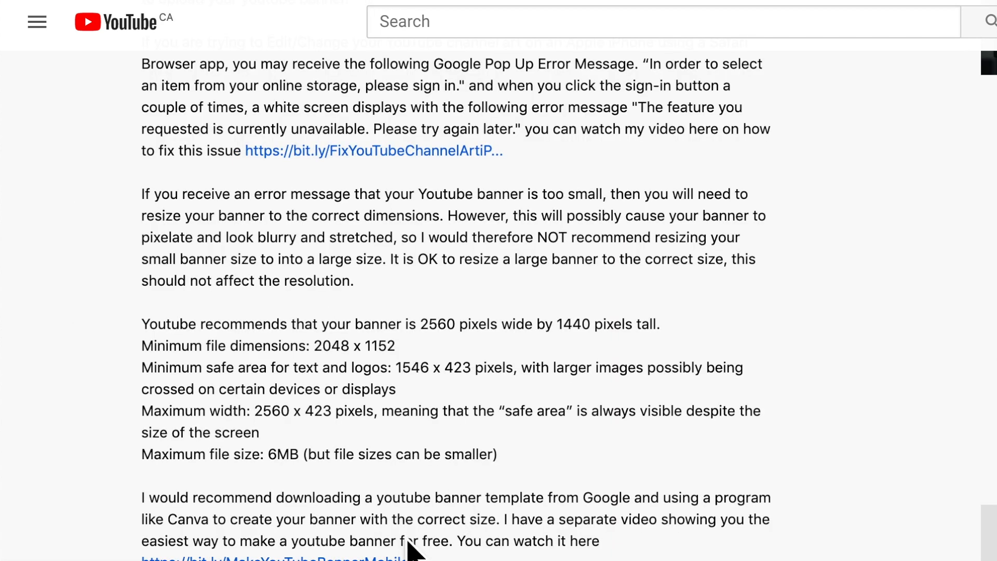
pyautogui.scroll(-3)
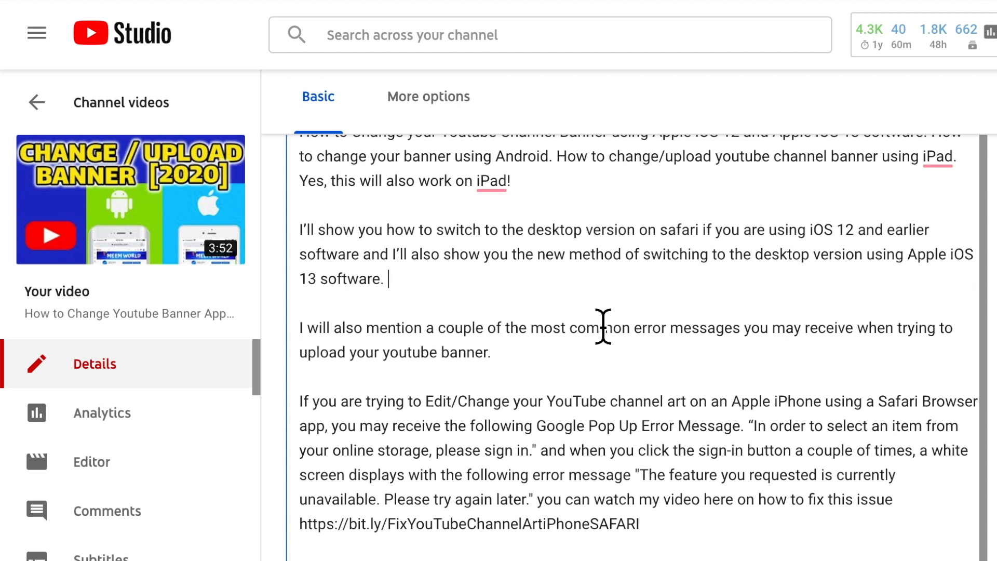
# Append 2:28 to the Safari desktop-version paragraph and save the description
pyautogui.write('2:28')
pyautogui.click(638, 352)
pyautogui.write(' 1:25')
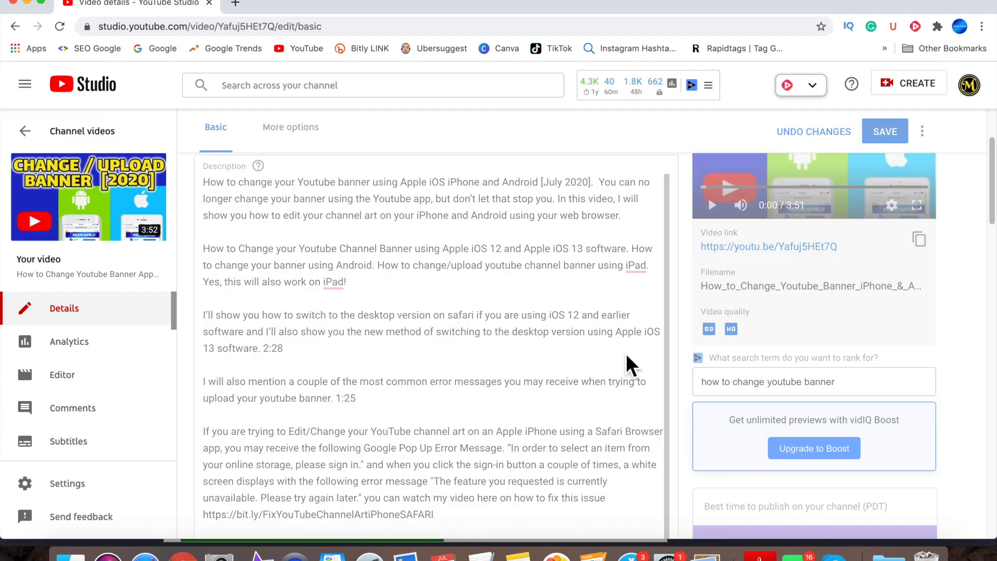
pyautogui.click(884, 131)
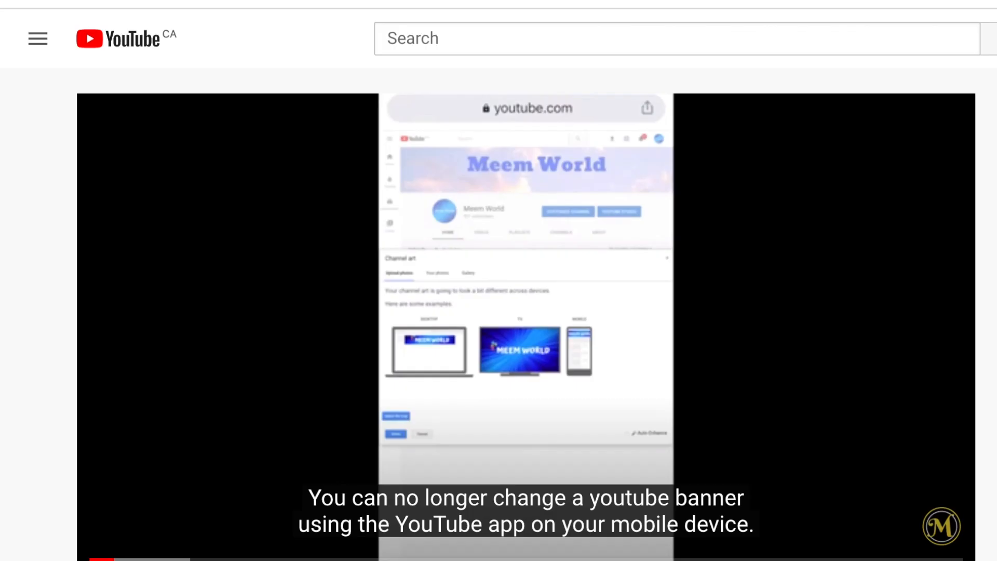
# Expand the full description and scroll to the timestamp list where 2:28 and 1:25 appear as clickable links
pyautogui.scroll(-3)
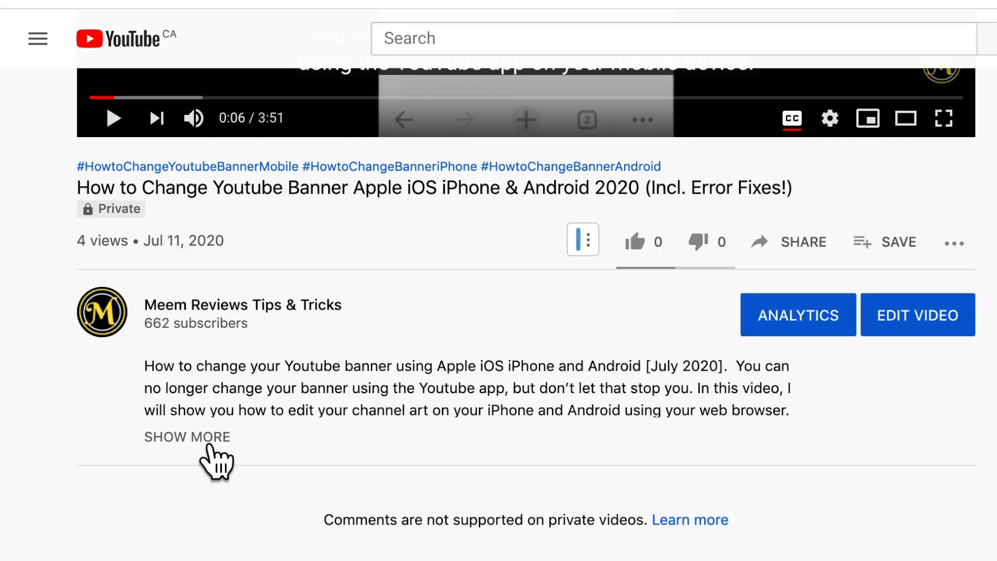
pyautogui.click(187, 437)
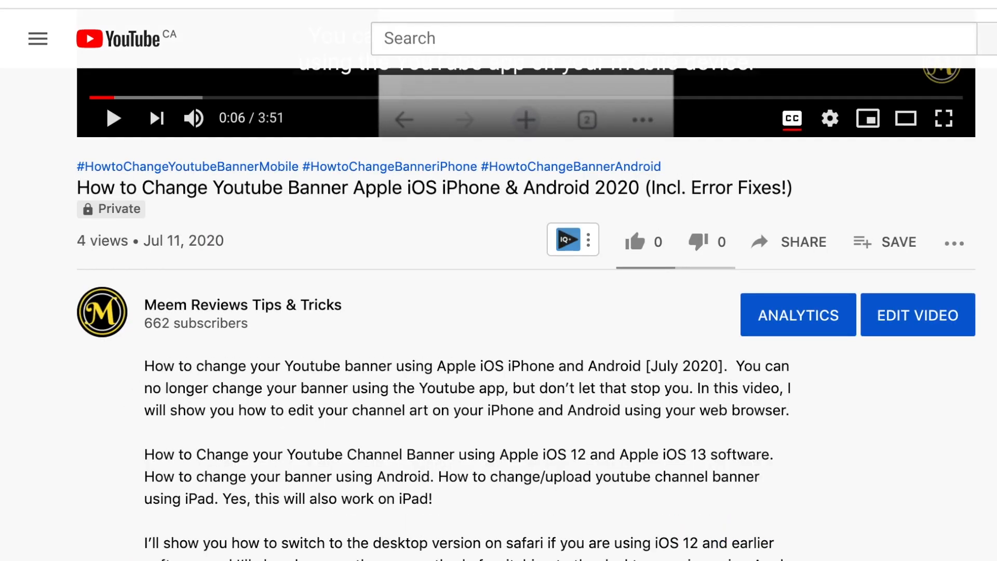
pyautogui.scroll(-3)
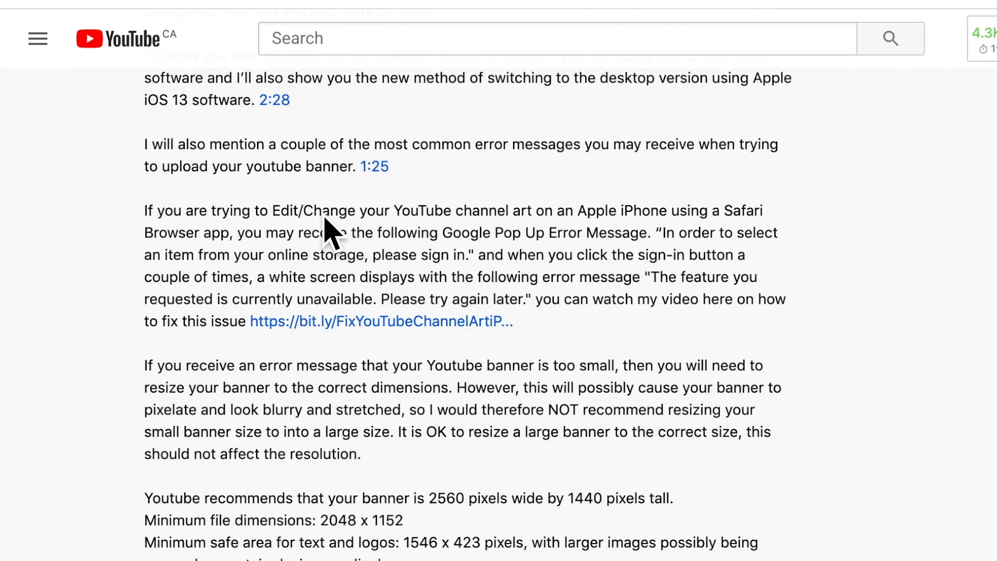
pyautogui.scroll(-3)
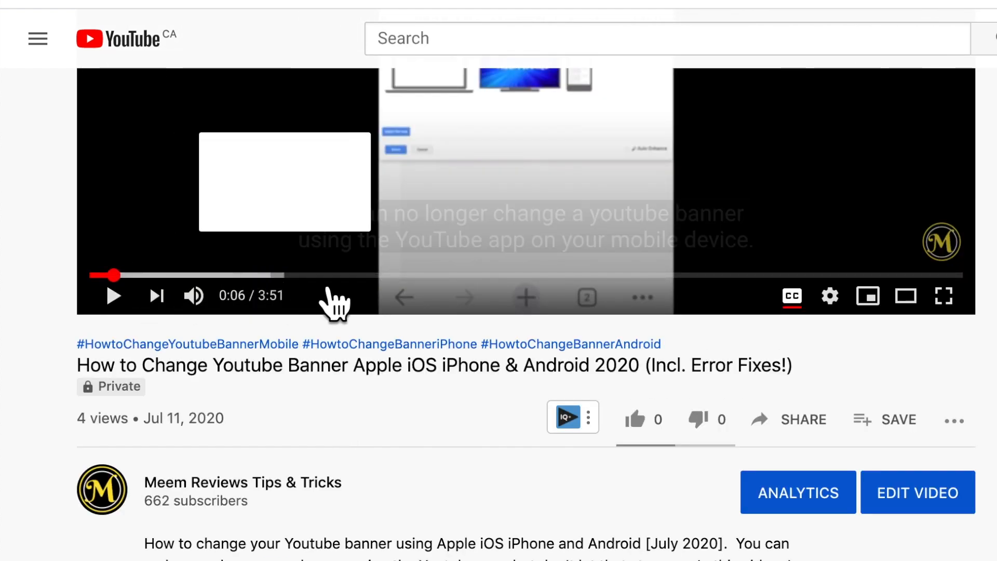
pyautogui.moveTo(690, 296)
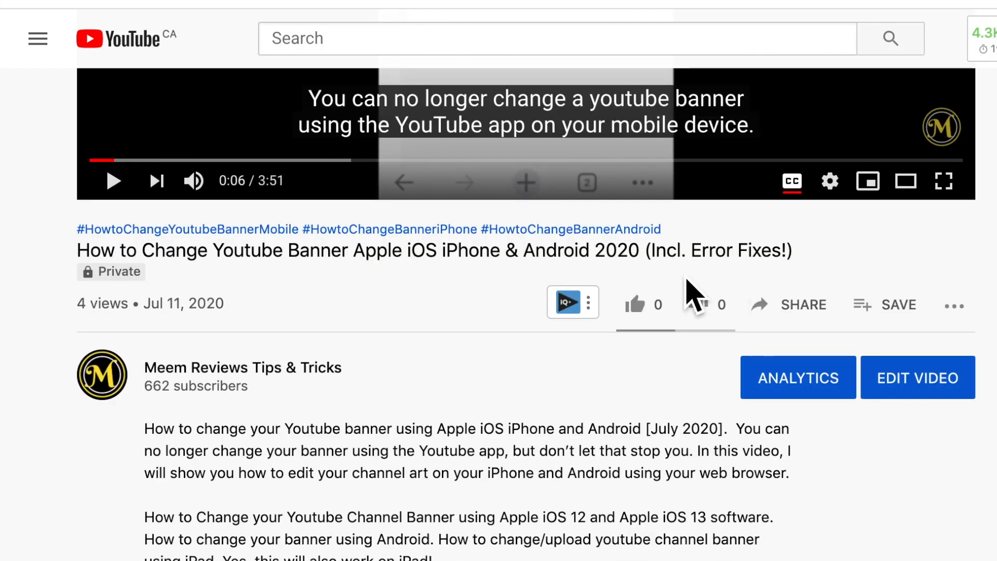
pyautogui.scroll(-3)
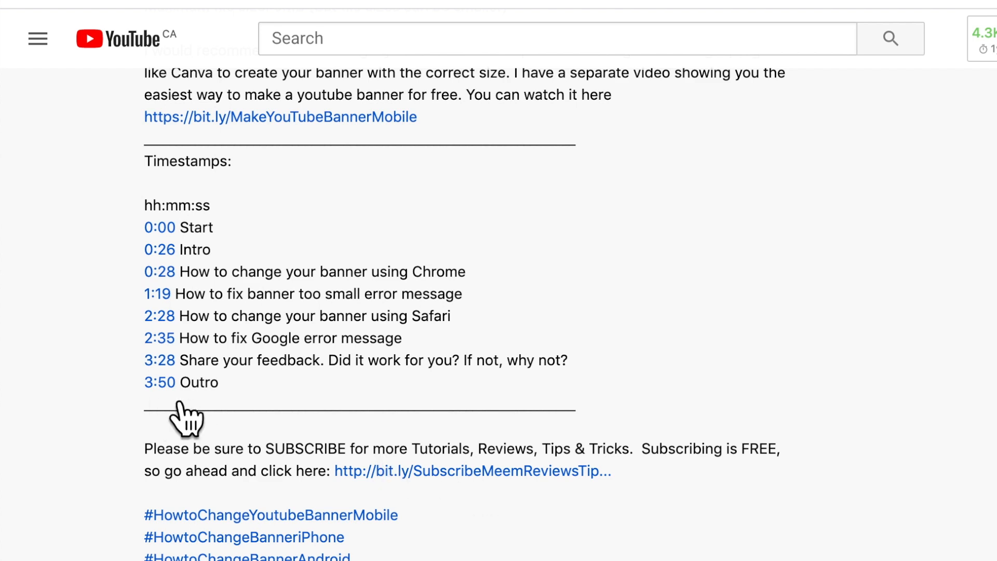
pyautogui.moveTo(185, 248)
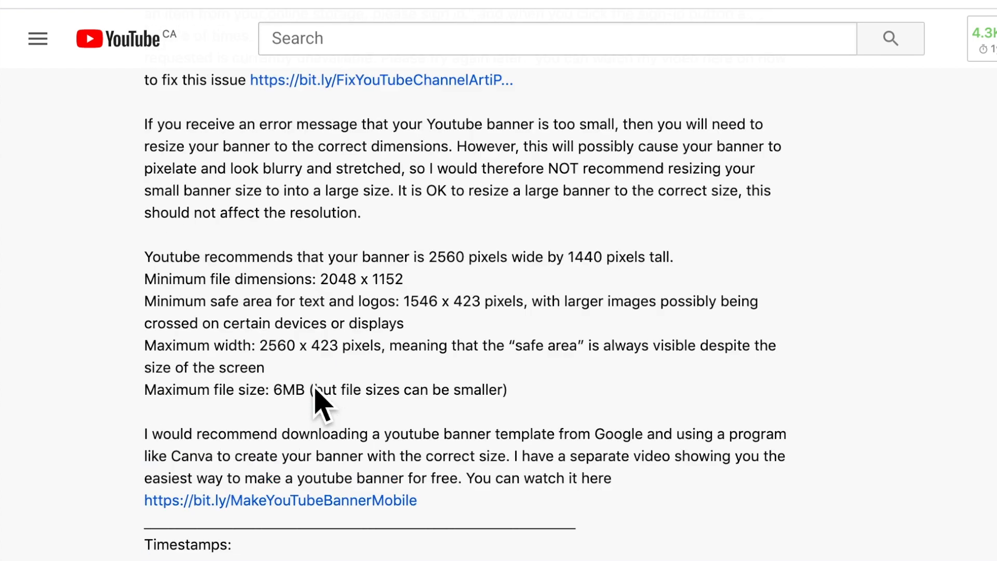
pyautogui.scroll(-3)
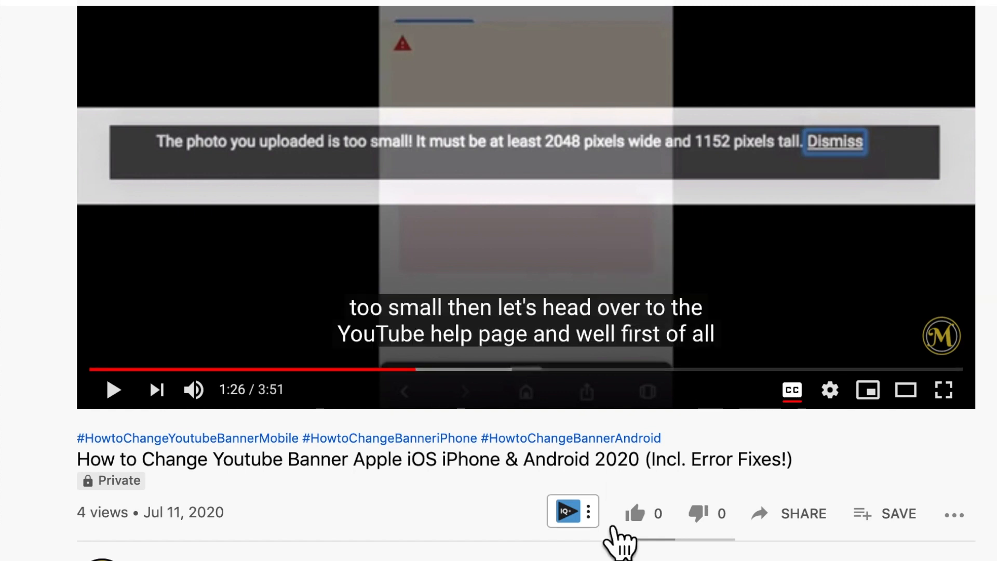
pyautogui.scroll(-3)
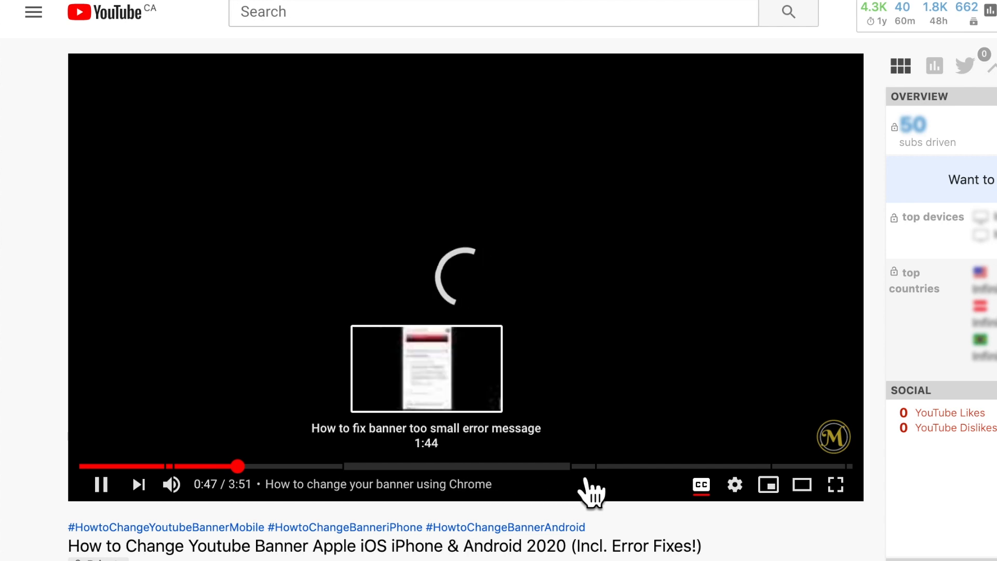
pyautogui.moveTo(678, 491)
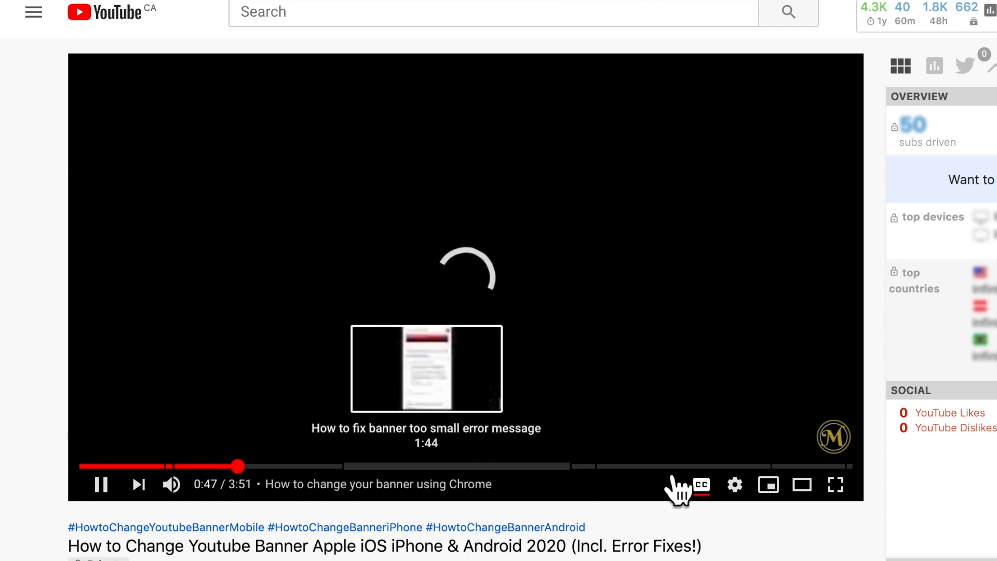
pyautogui.moveTo(802, 485)
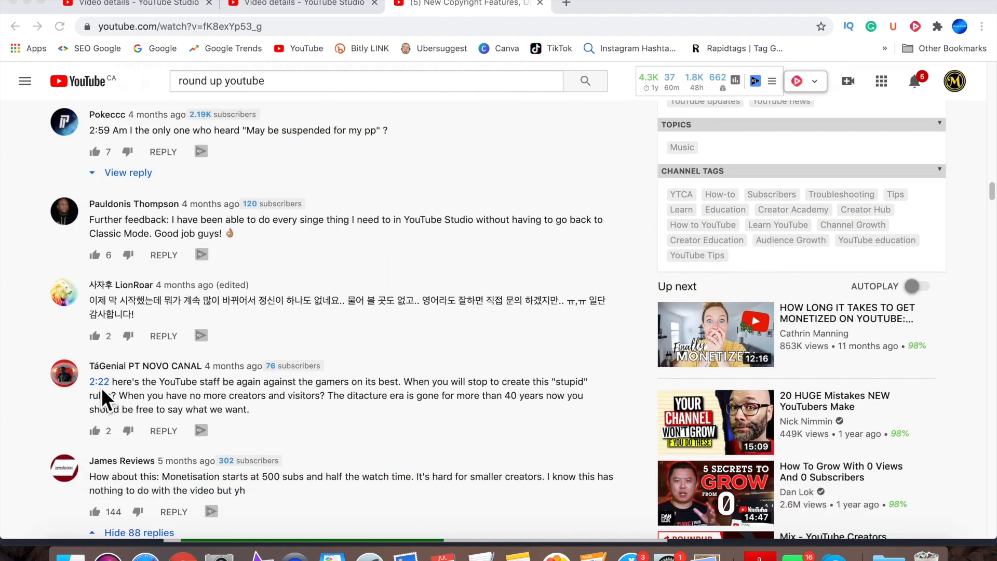
# Browse the update video's comments containing clickable timestamps like 2:22 and 4:08
pyautogui.scroll(-3)
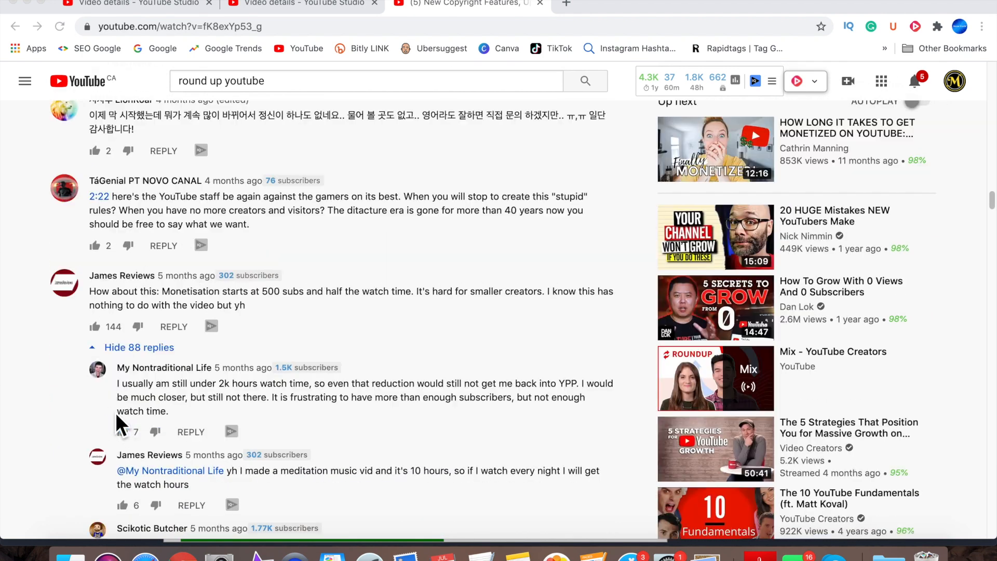
pyautogui.scroll(-3)
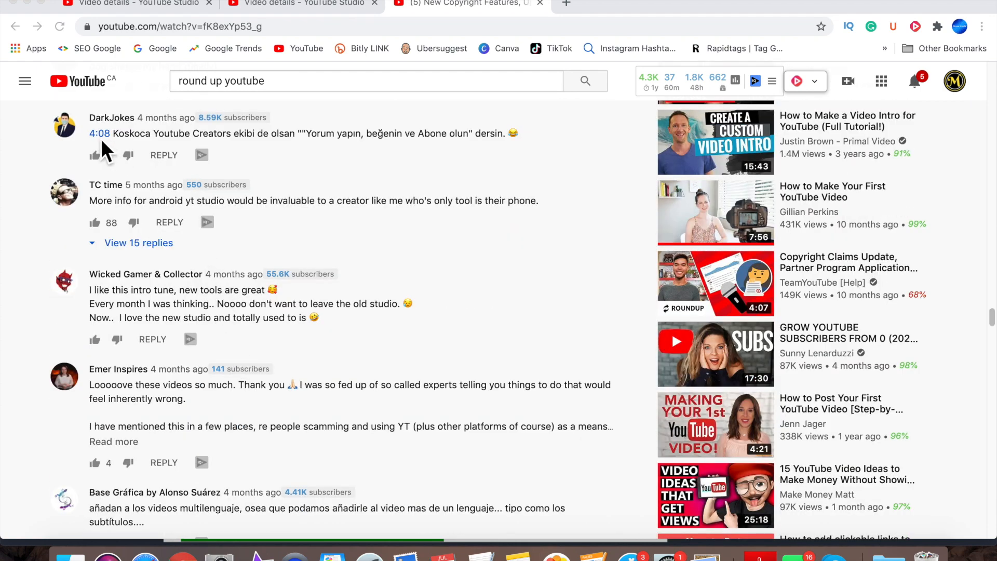
pyautogui.scroll(-3)
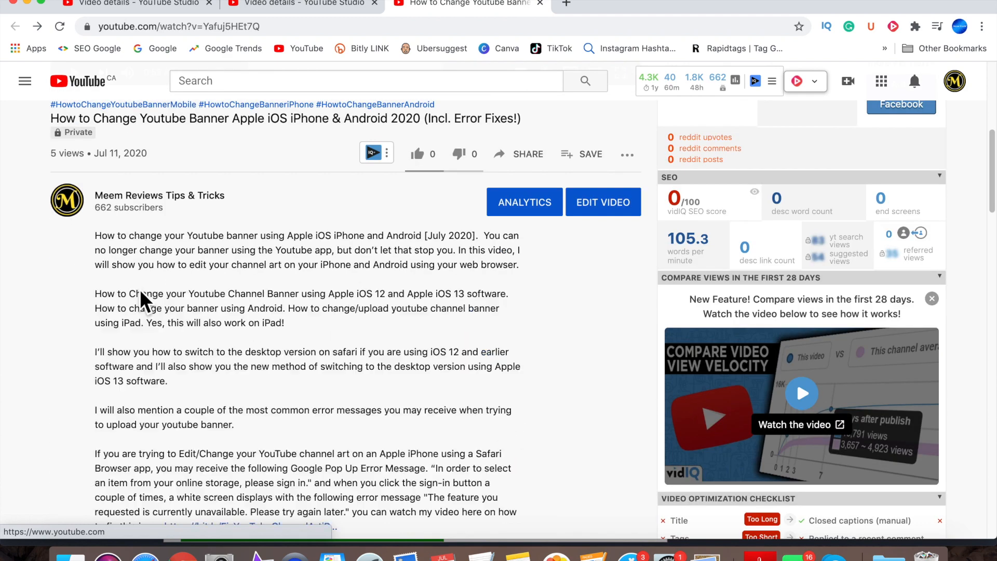
# Scroll the banner tutorial description down to the Safari fix link and too-small banner paragraph
pyautogui.scroll(-3)
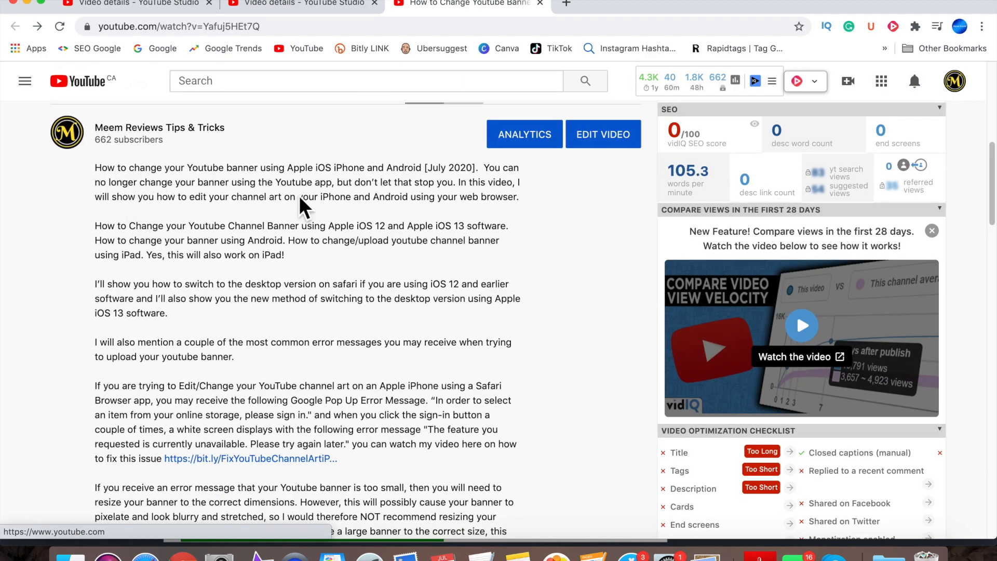